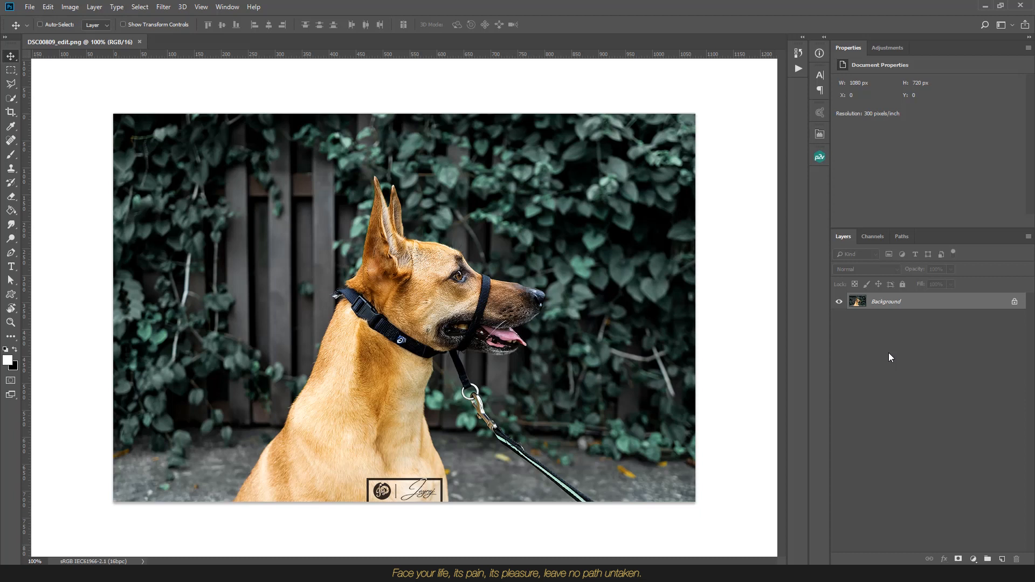
mouse_move(93, 118)
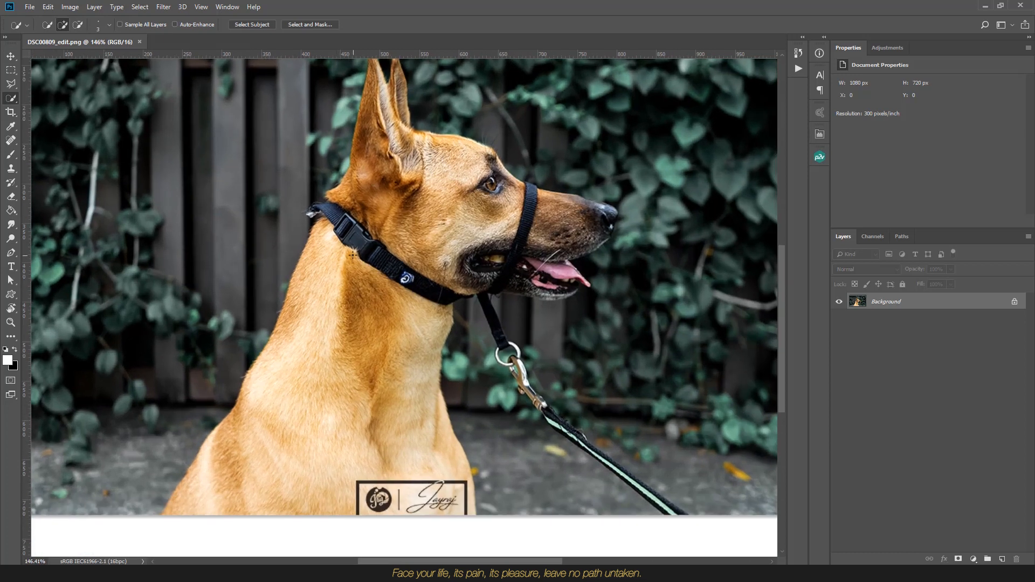
mouse_move(358, 147)
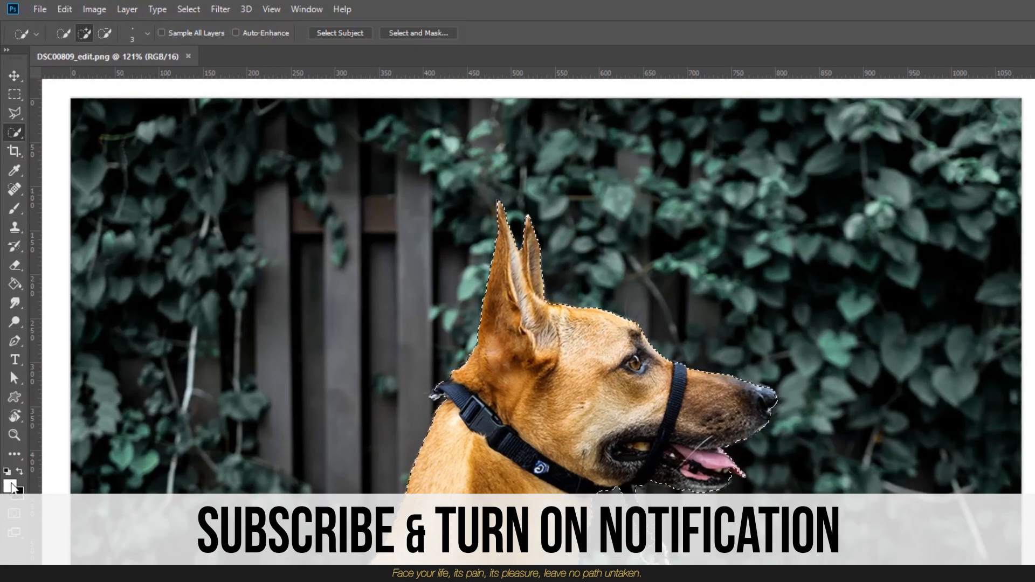
mouse_move(14, 94)
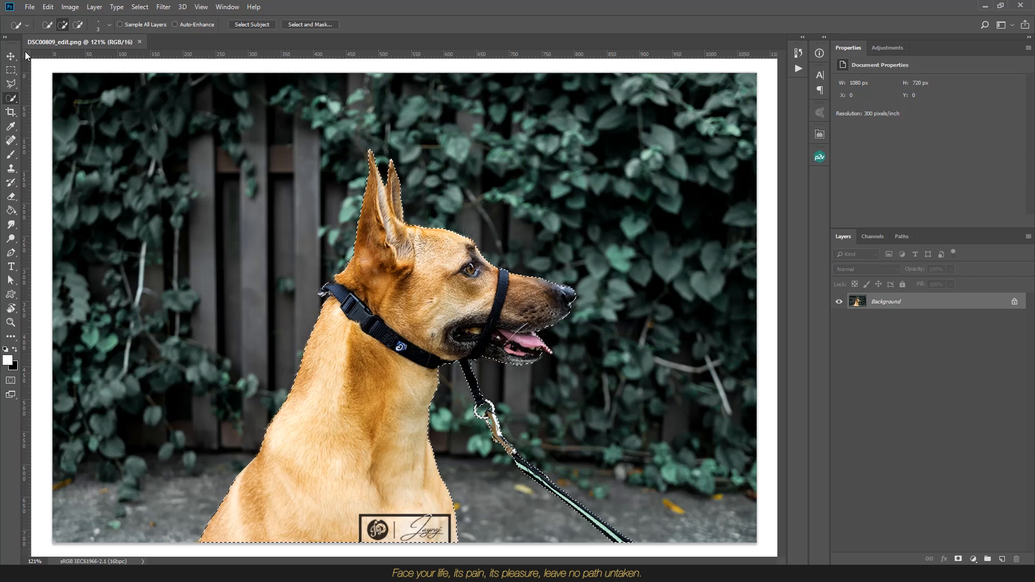
Step: Fill the dog-and-leash selection on a new layer with light grey #dfdfdf
left_click(1003, 559)
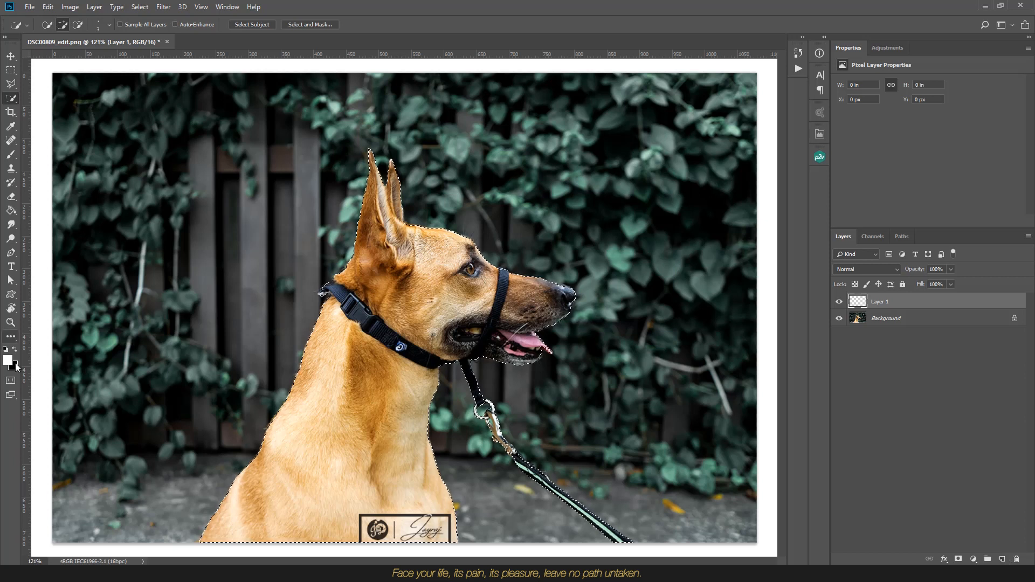
left_click(9, 358)
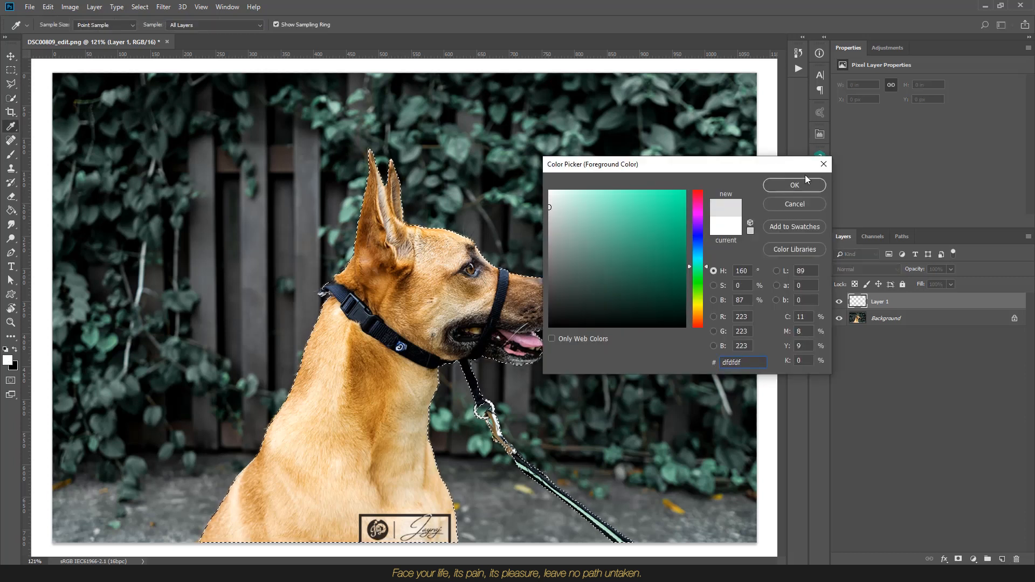
left_click(793, 185)
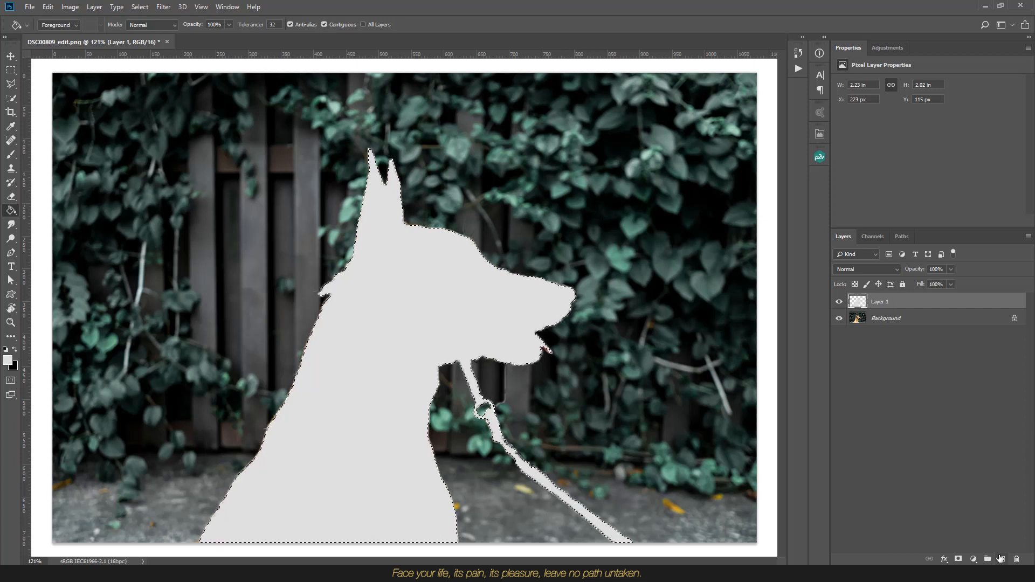
Step: Add Layer 2 beneath and fill it with darker grey #8b8b8b as background
left_click(998, 560)
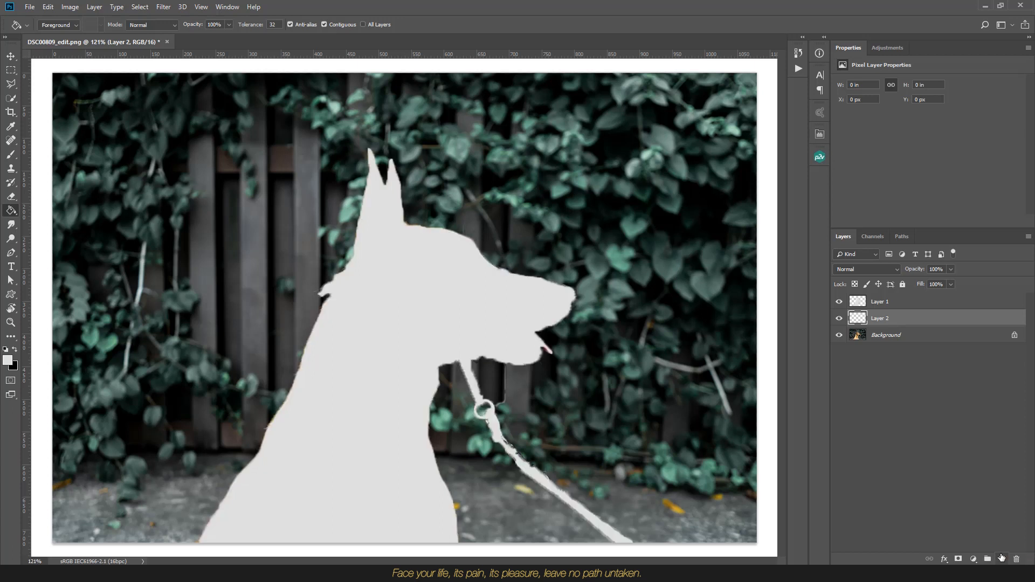
mouse_move(10, 363)
type("8b8b8b")
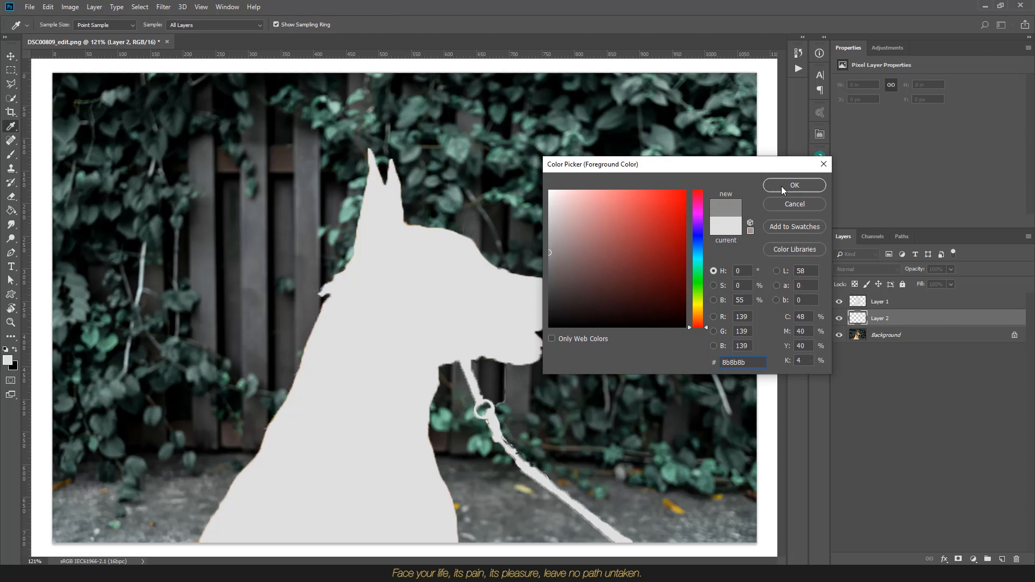
left_click(793, 184)
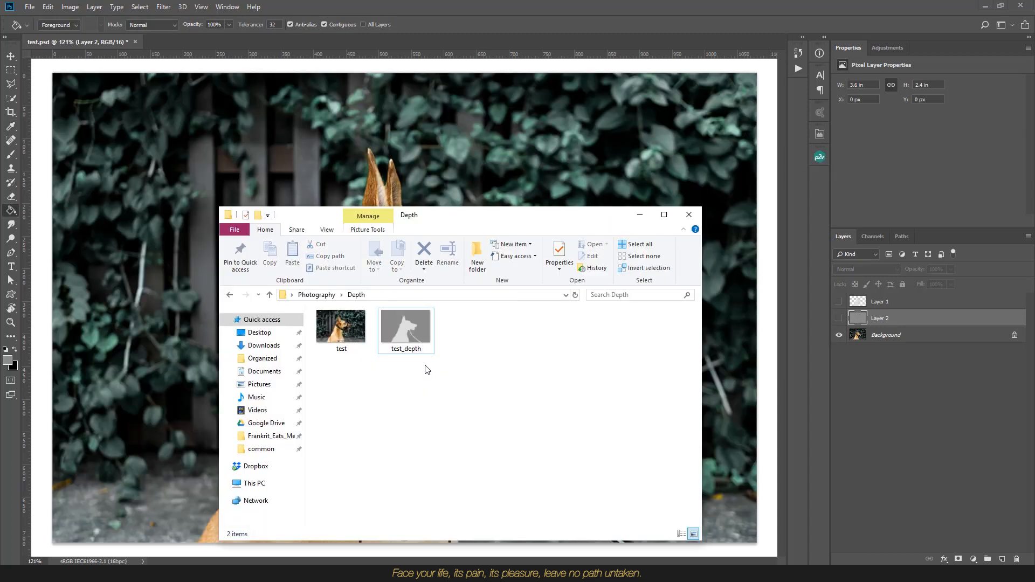
mouse_move(323, 361)
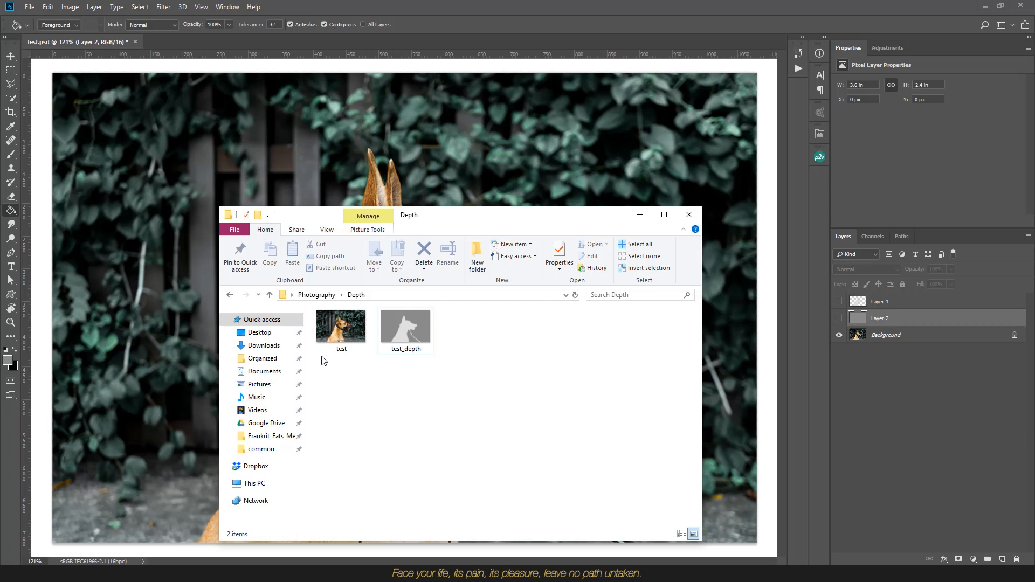
Step: Check test.png and test_depth.png in the Depth folder, both 1080×720 PNGs
left_click(405, 323)
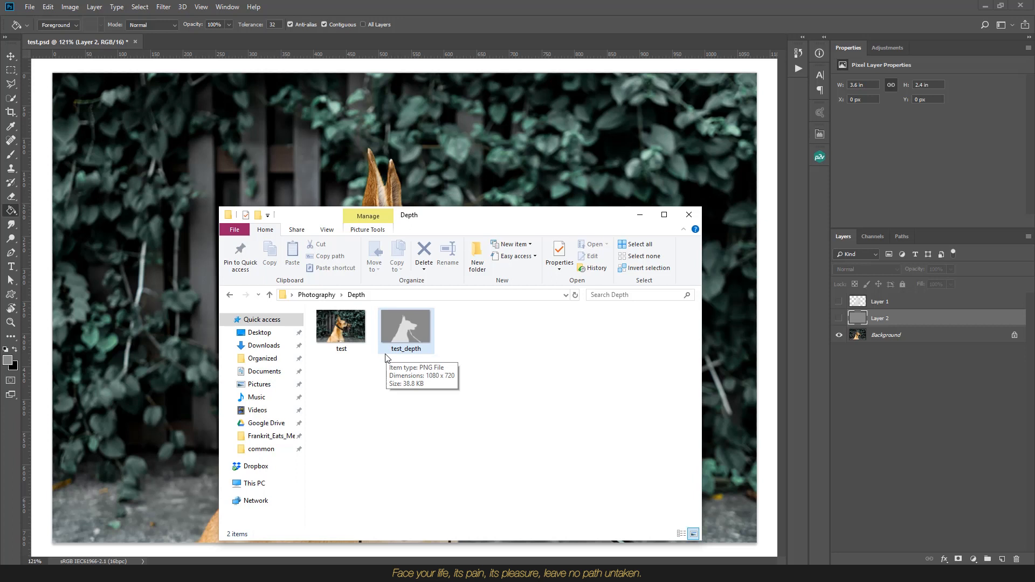
mouse_move(387, 354)
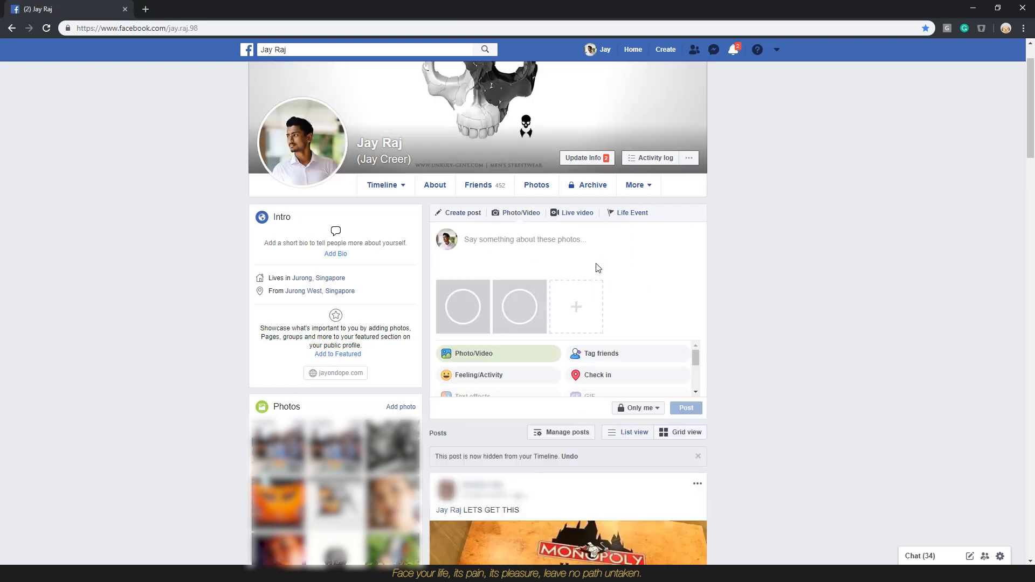
Step: Upload test.png and test_depth.png via Photo/Video to get the 3D Photo preview
left_click(601, 353)
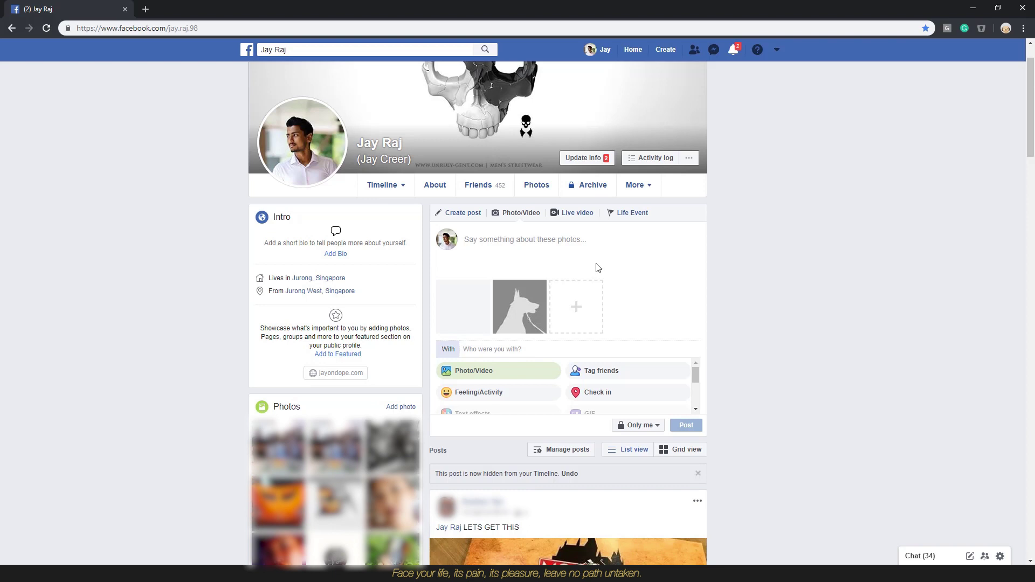
left_click(520, 306)
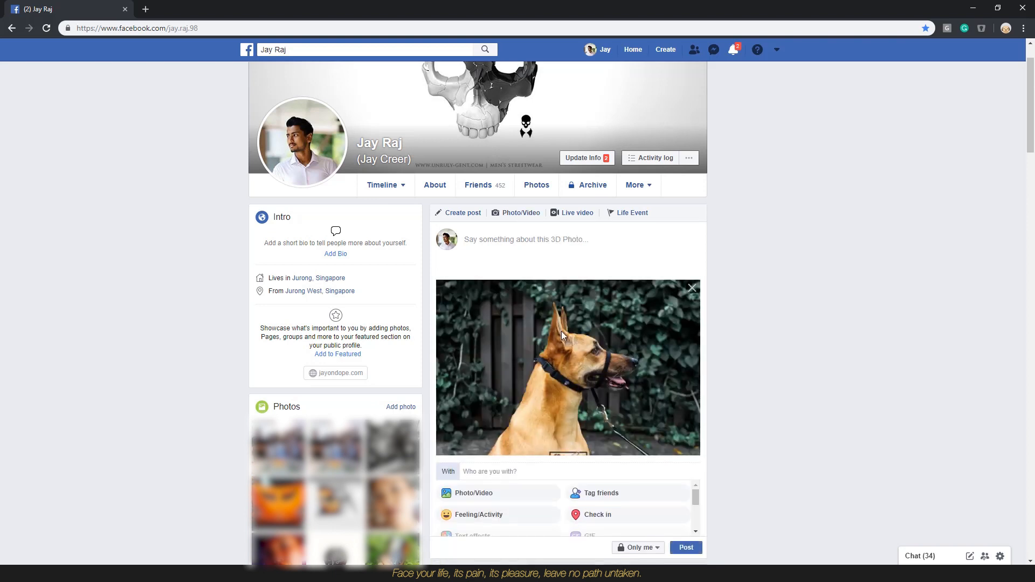
mouse_move(545, 324)
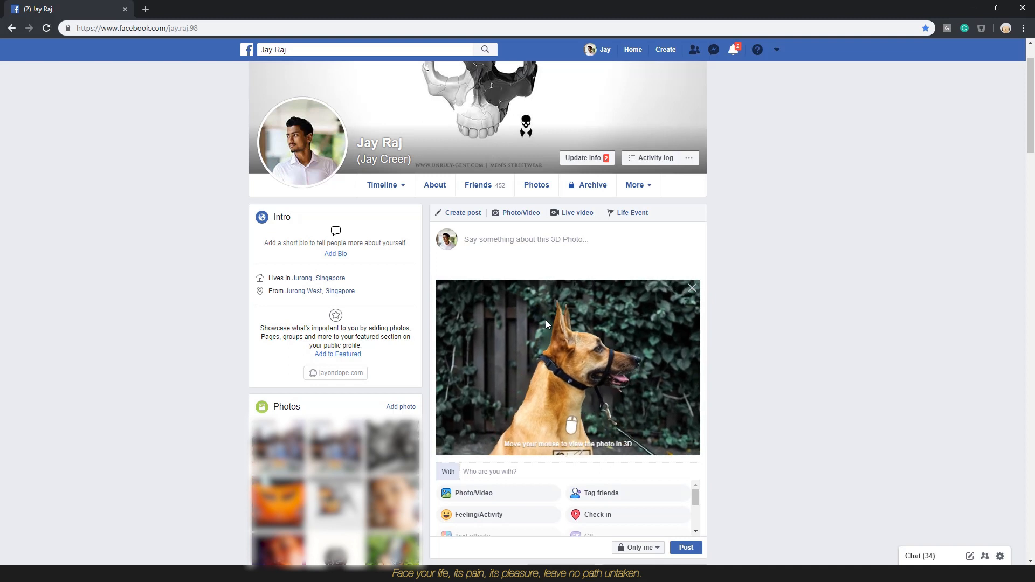
mouse_move(454, 407)
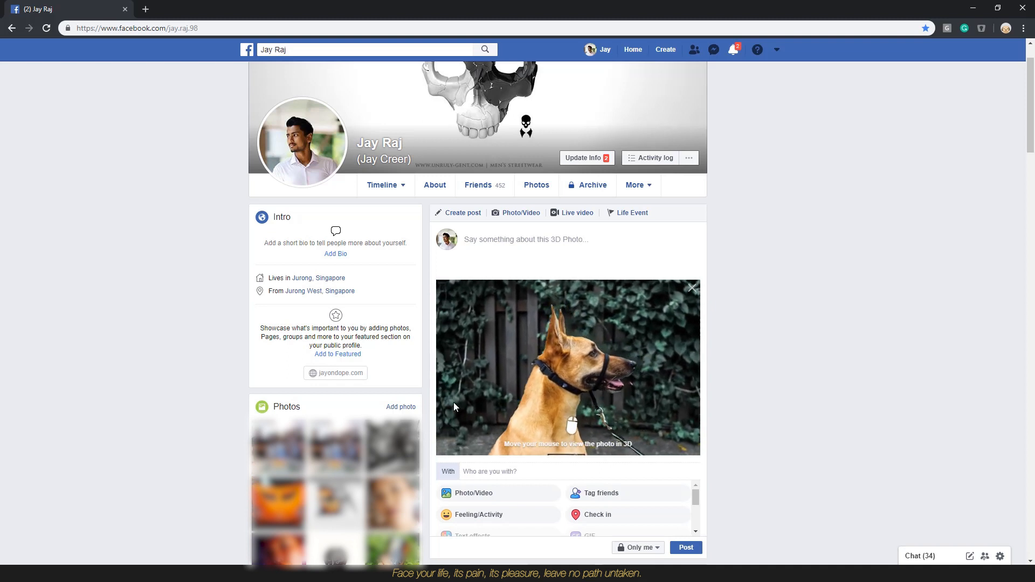
mouse_move(478, 343)
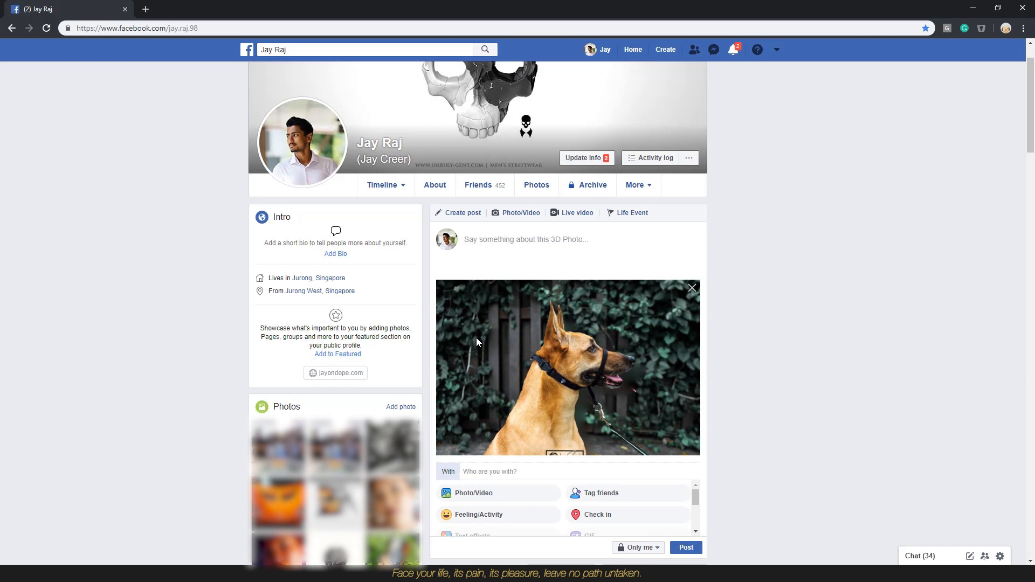